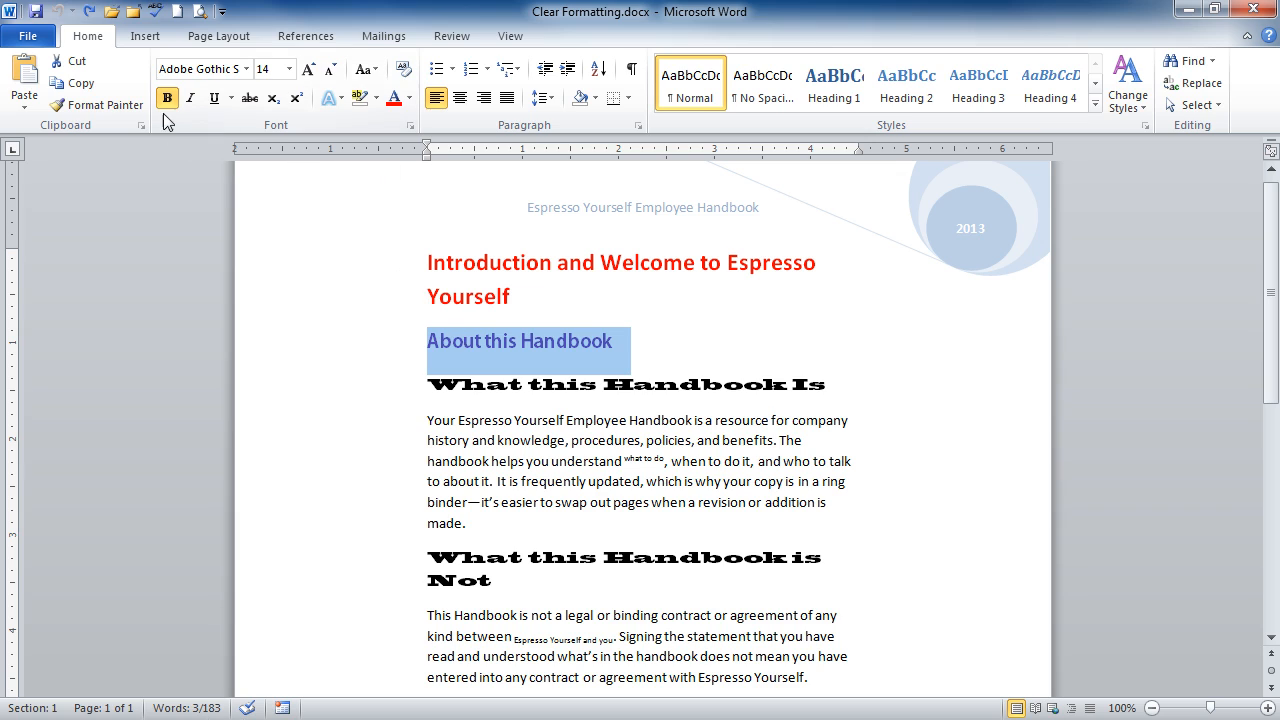
{"action": "mouse_move", "coordinate": [308, 130]}
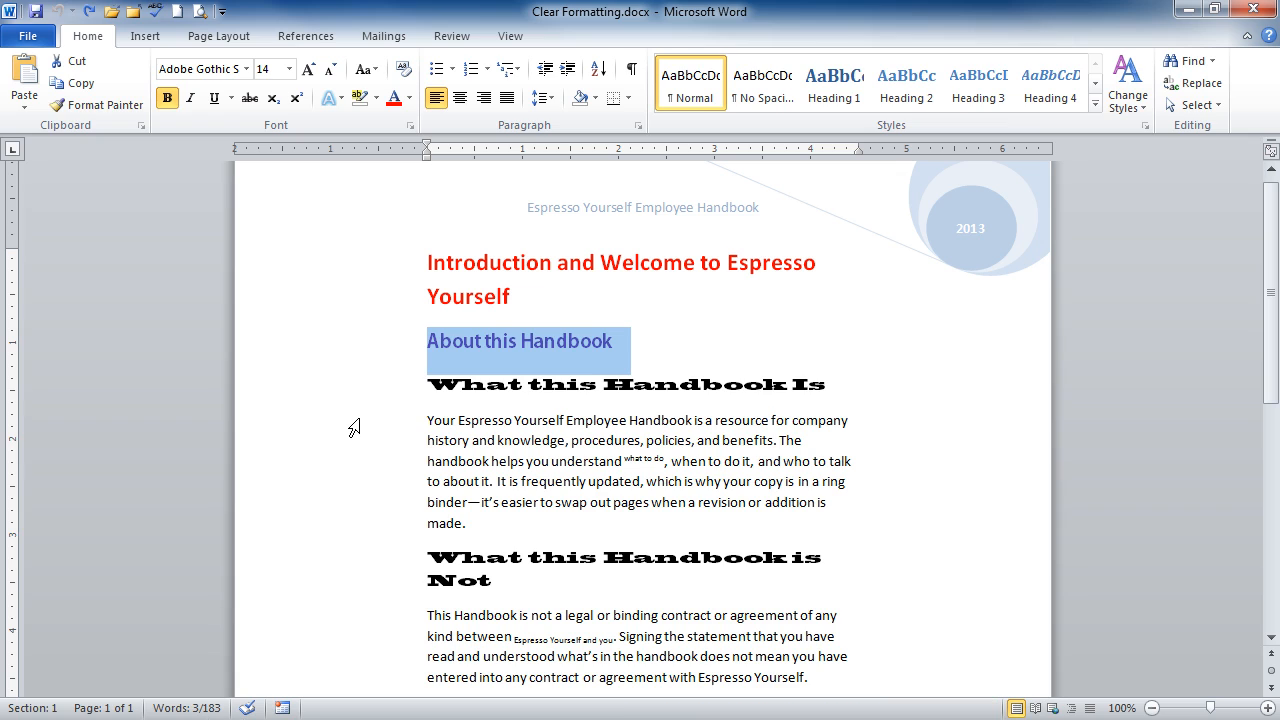
{"action": "mouse_move", "coordinate": [820, 520]}
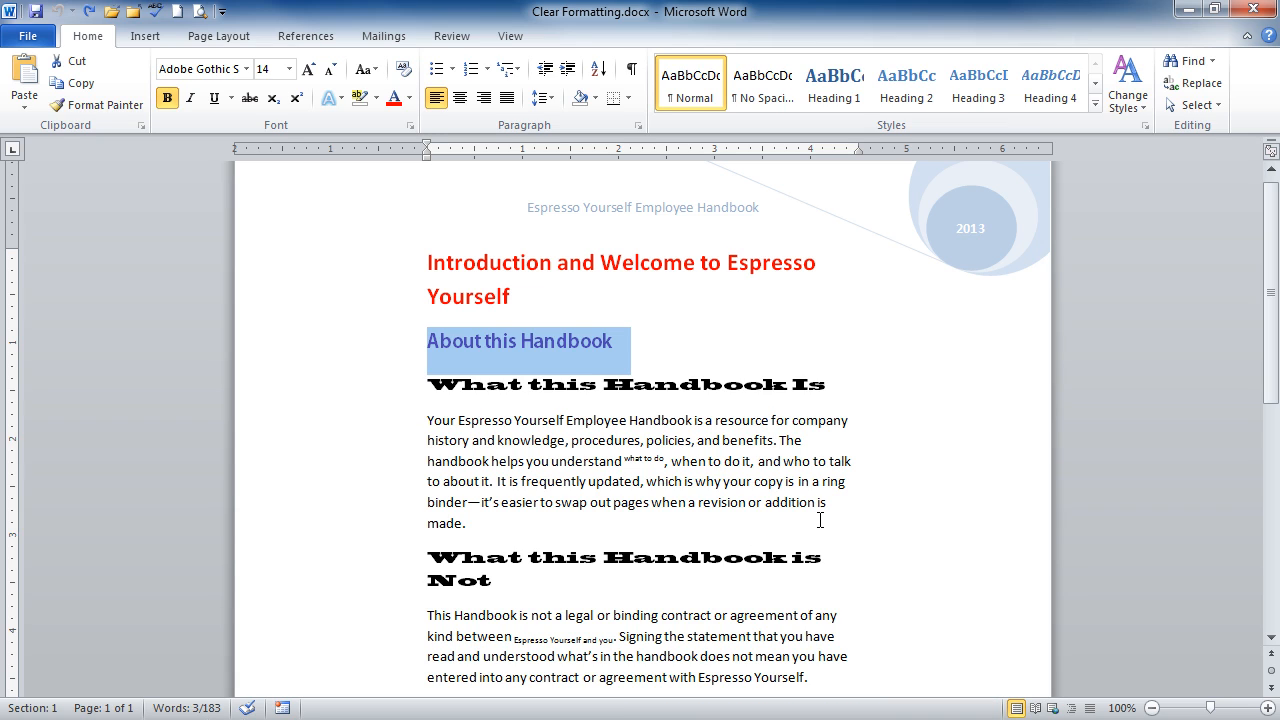
{"action": "mouse_move", "coordinate": [784, 518]}
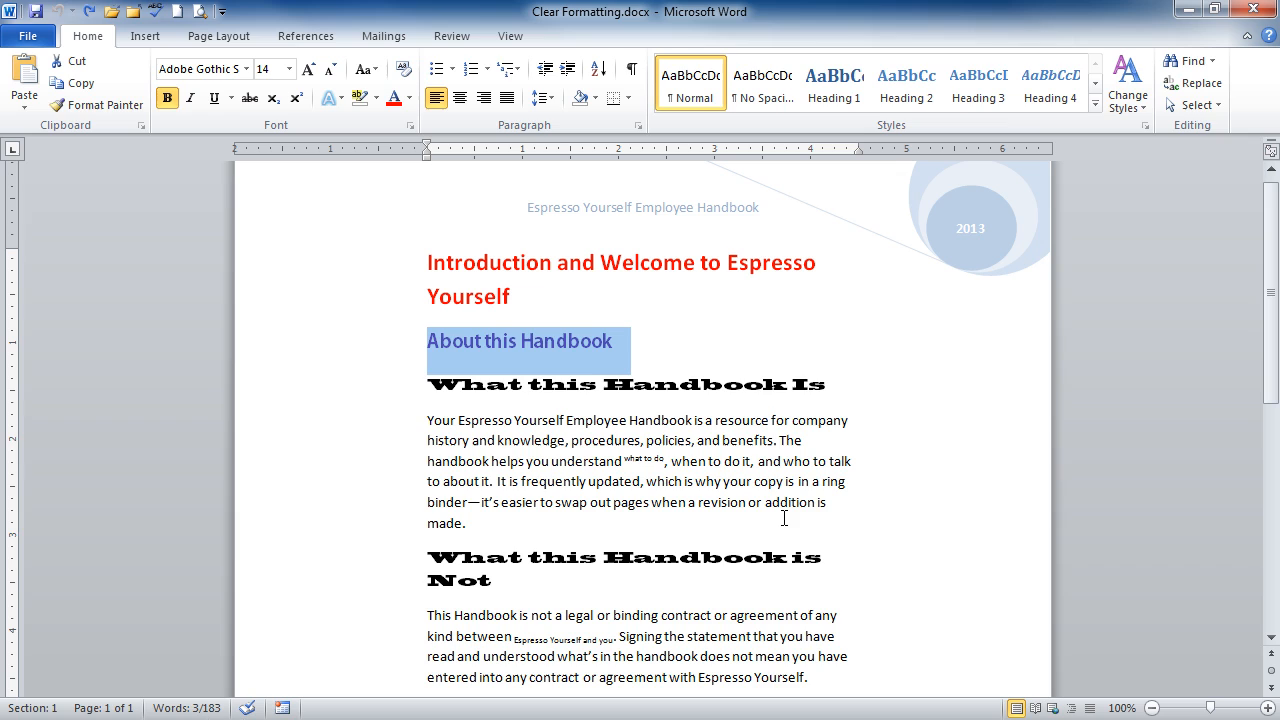
{"action": "mouse_move", "coordinate": [774, 528]}
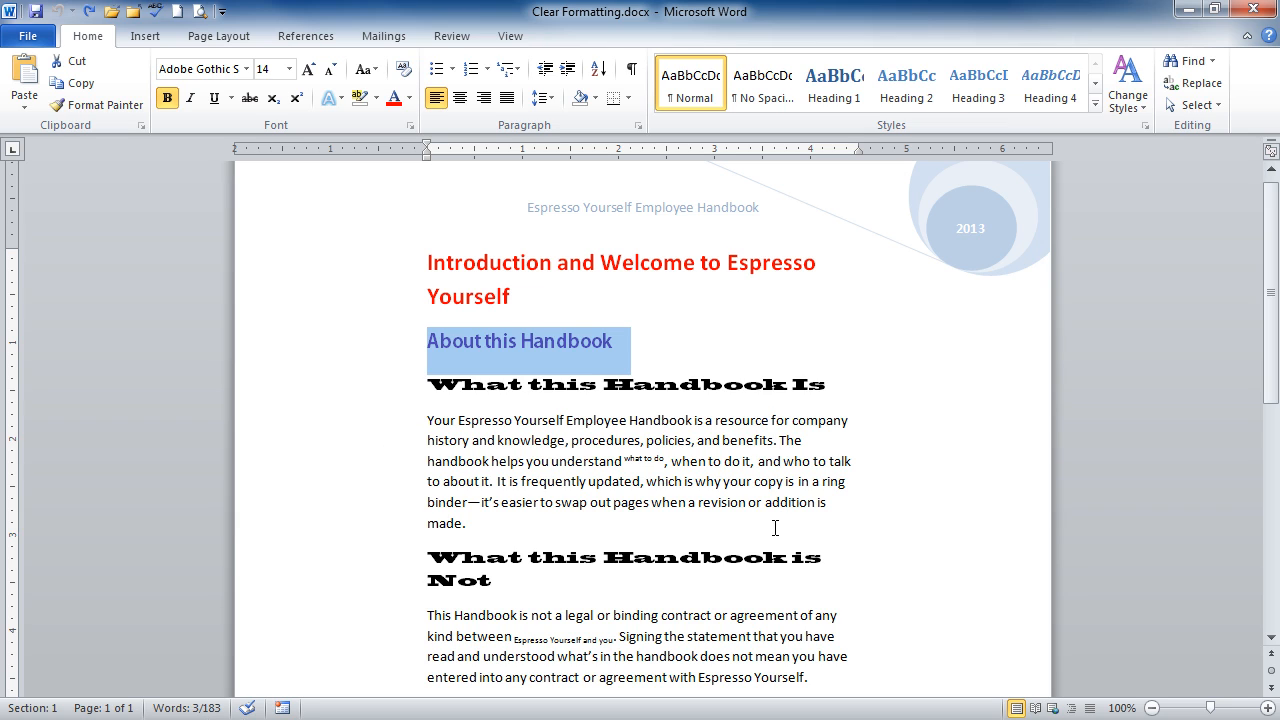
{"action": "mouse_move", "coordinate": [800, 524]}
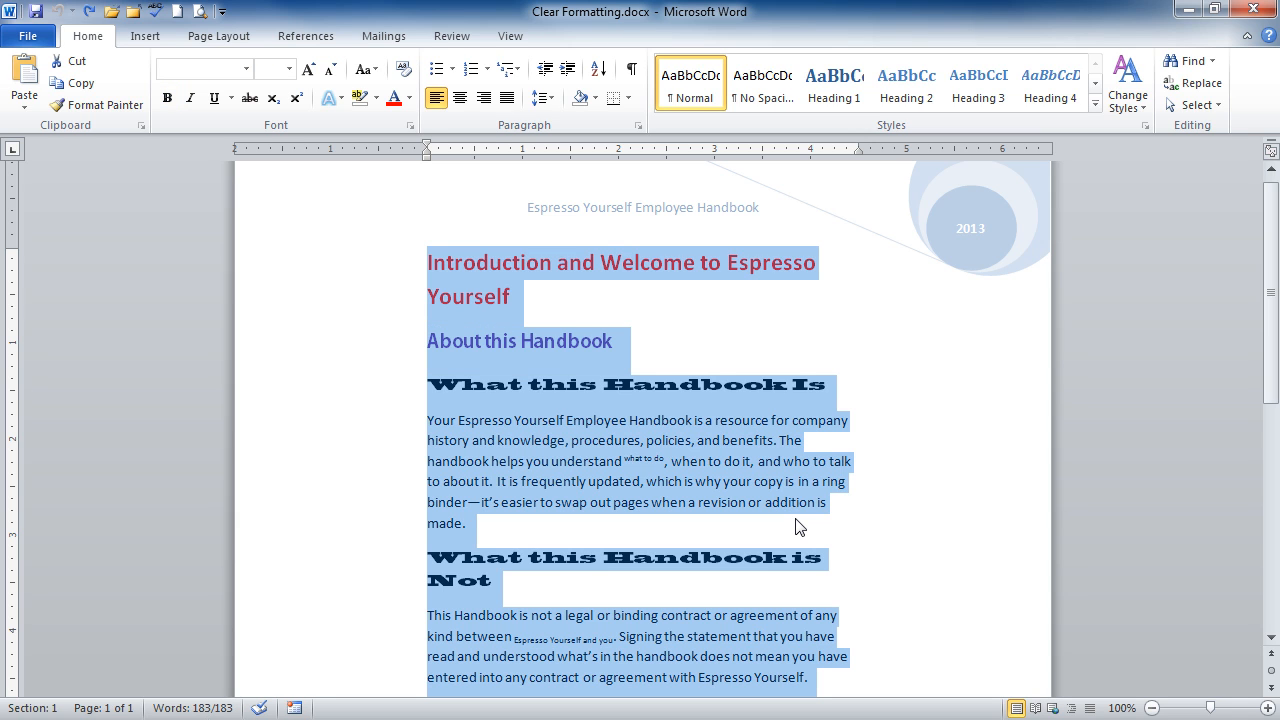
{"action": "mouse_move", "coordinate": [536, 358]}
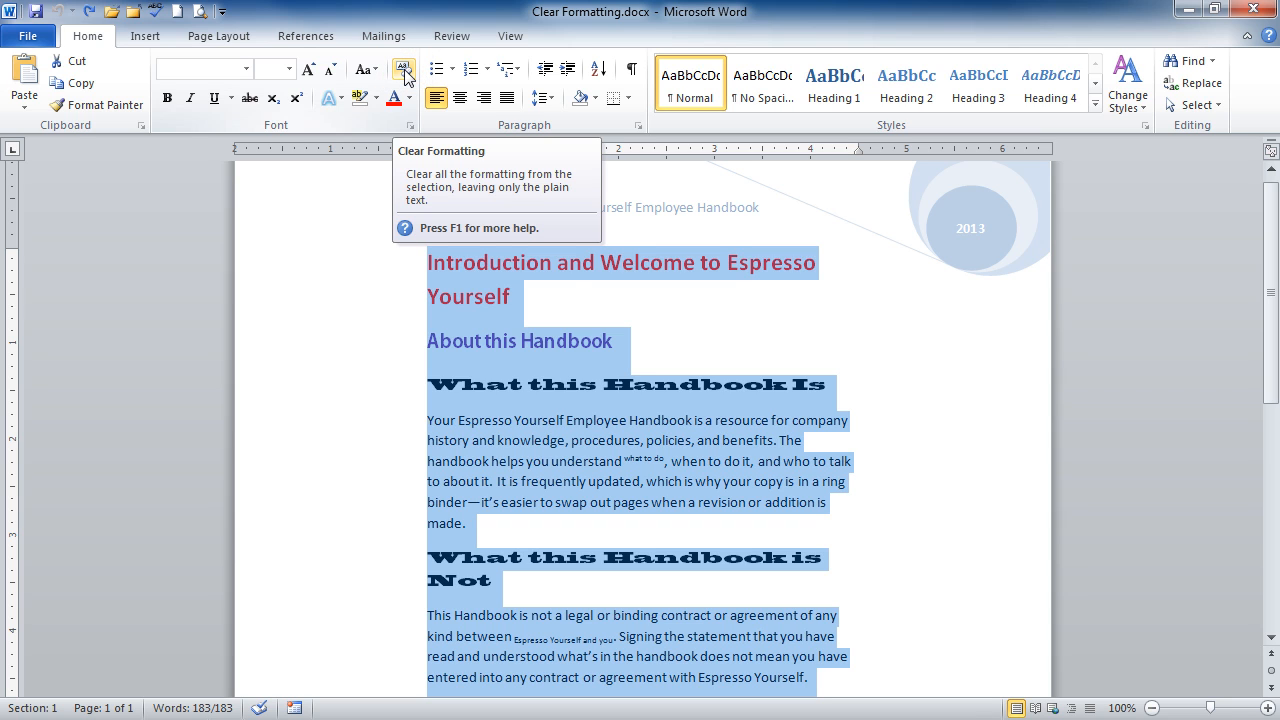
Clear all formatting so the whole handbook becomes plain Calibri 11 text.
{"action": "left_click", "coordinate": [404, 68]}
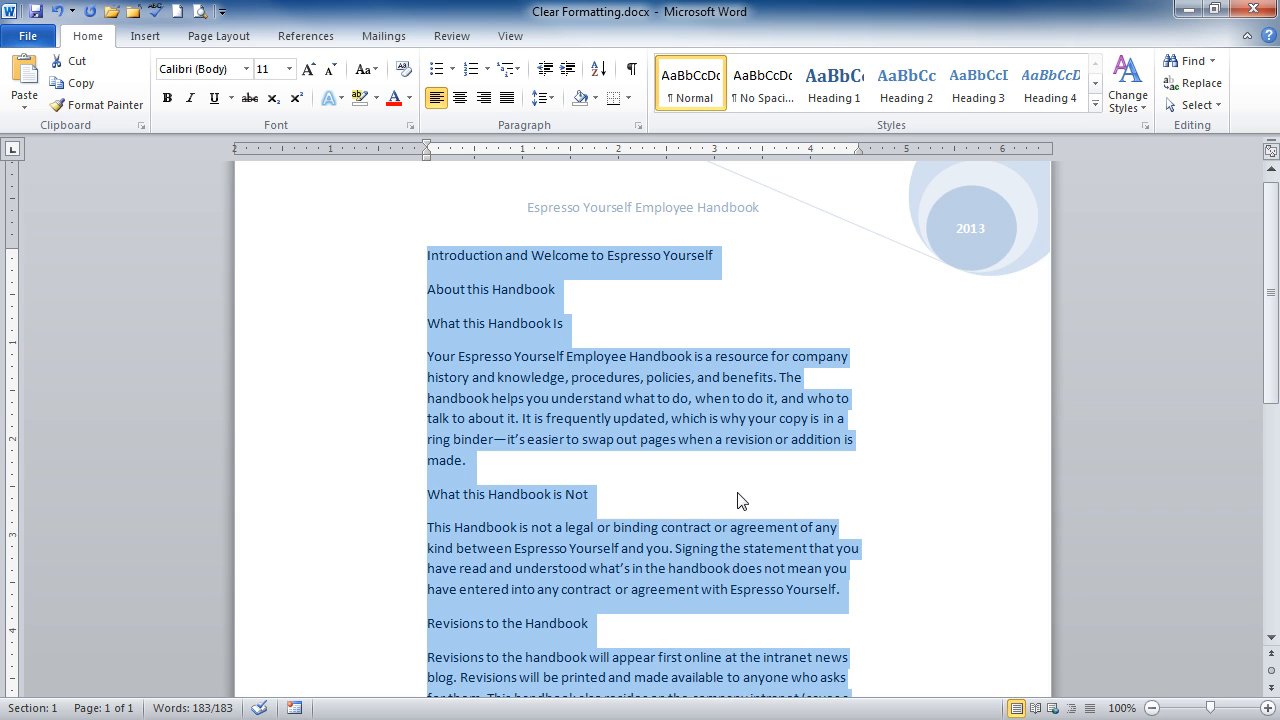
{"action": "mouse_move", "coordinate": [190, 124]}
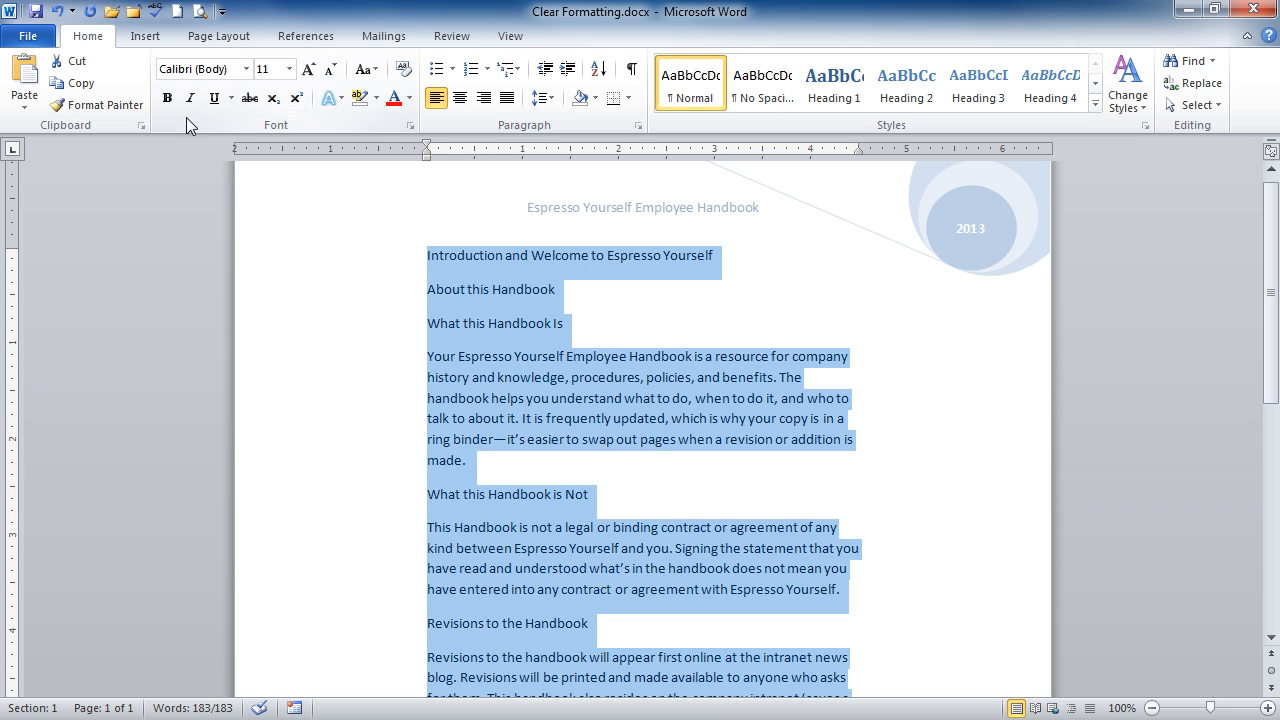
{"action": "mouse_move", "coordinate": [228, 132]}
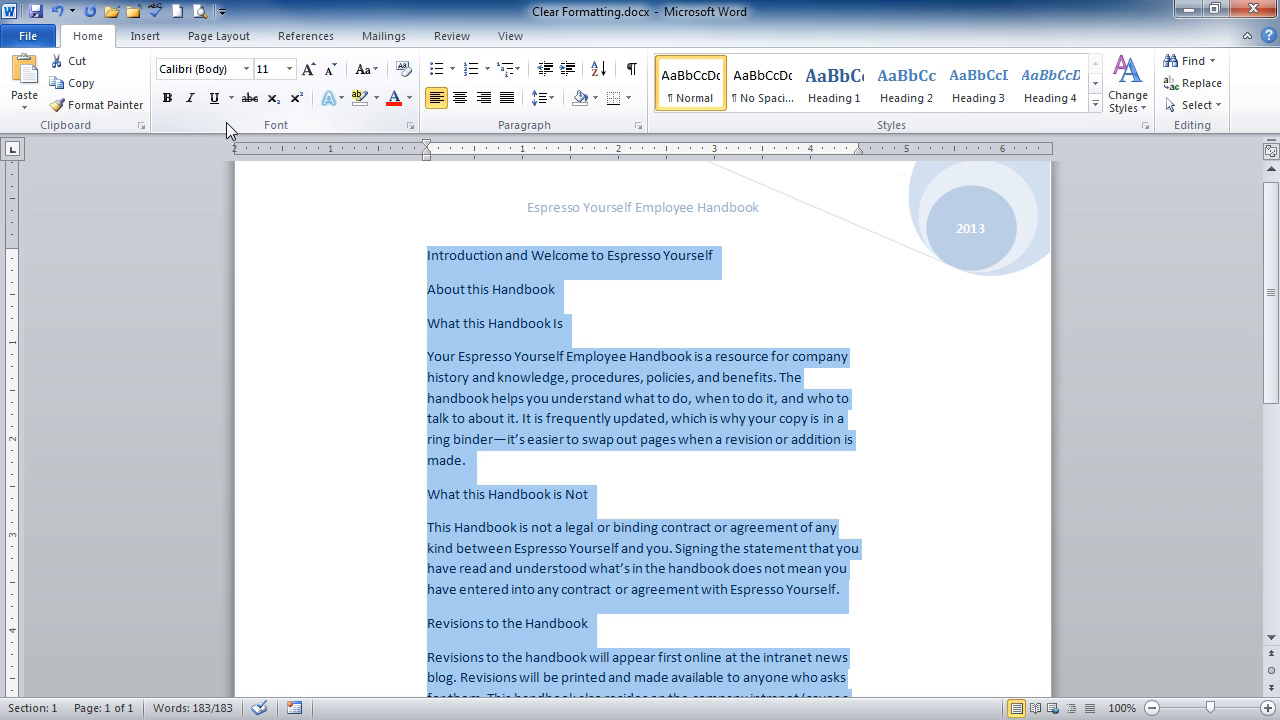
{"action": "mouse_move", "coordinate": [752, 480]}
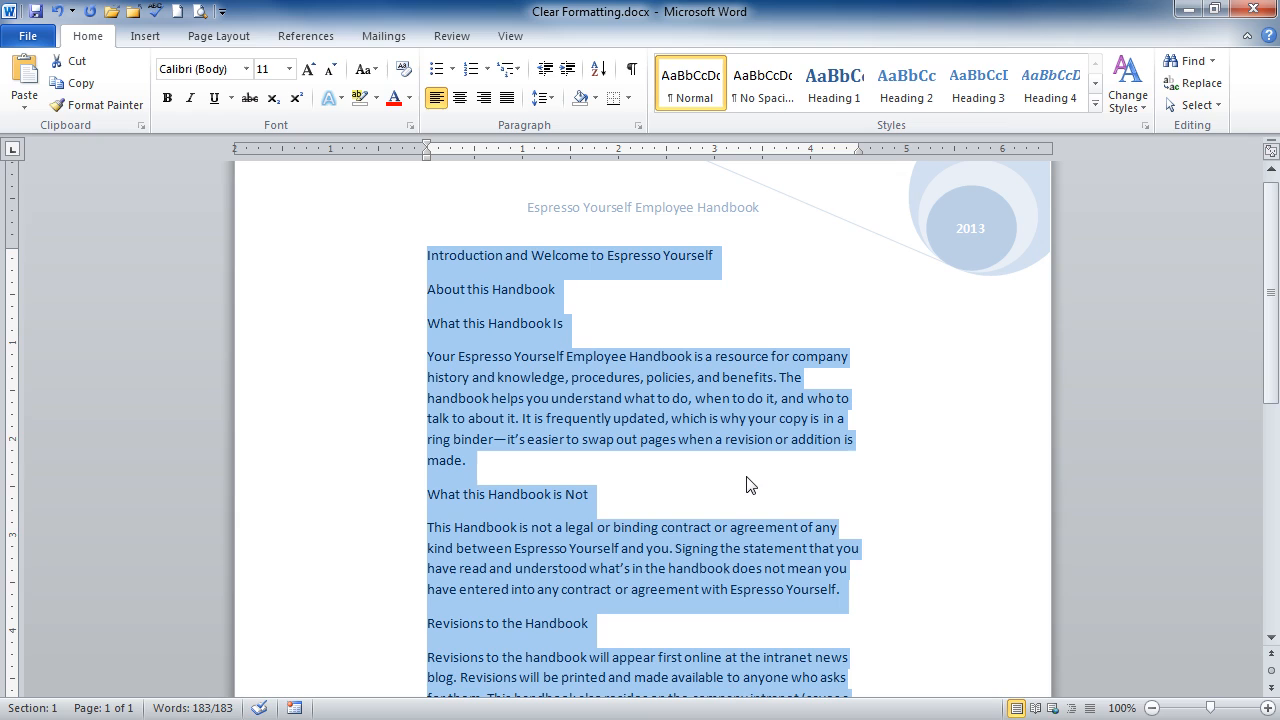
{"action": "mouse_move", "coordinate": [700, 476]}
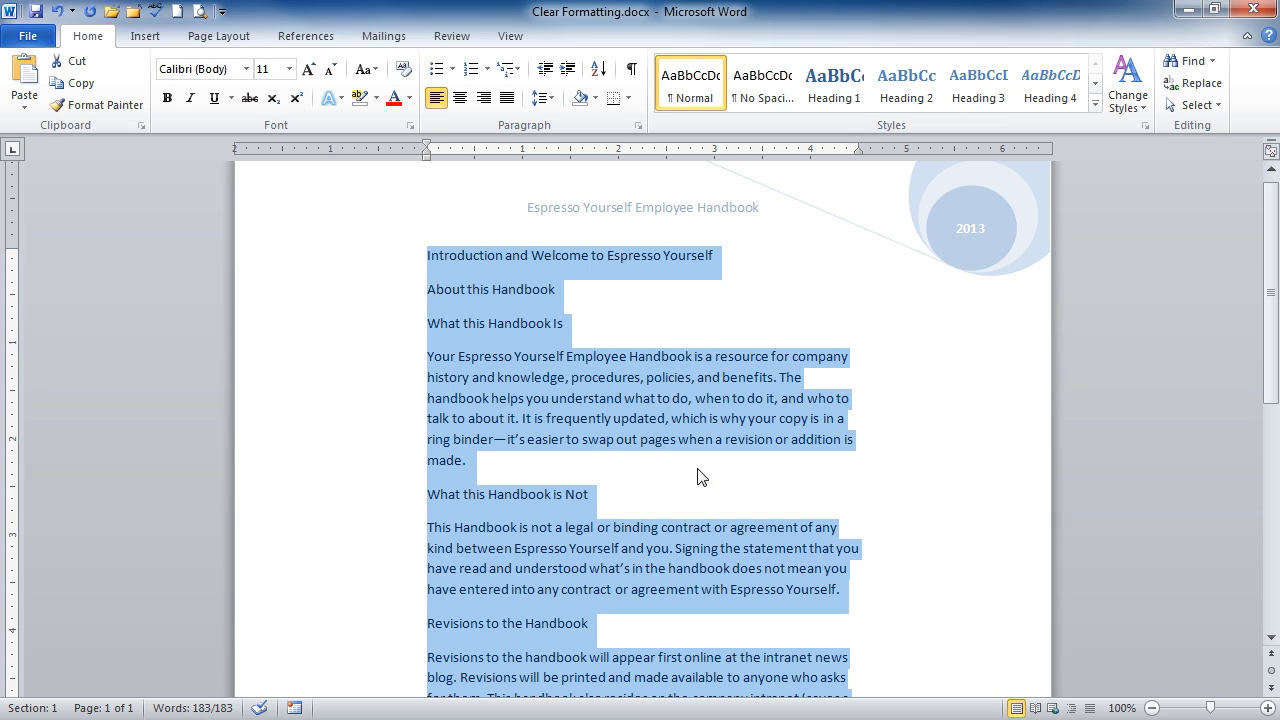
{"action": "mouse_move", "coordinate": [752, 486]}
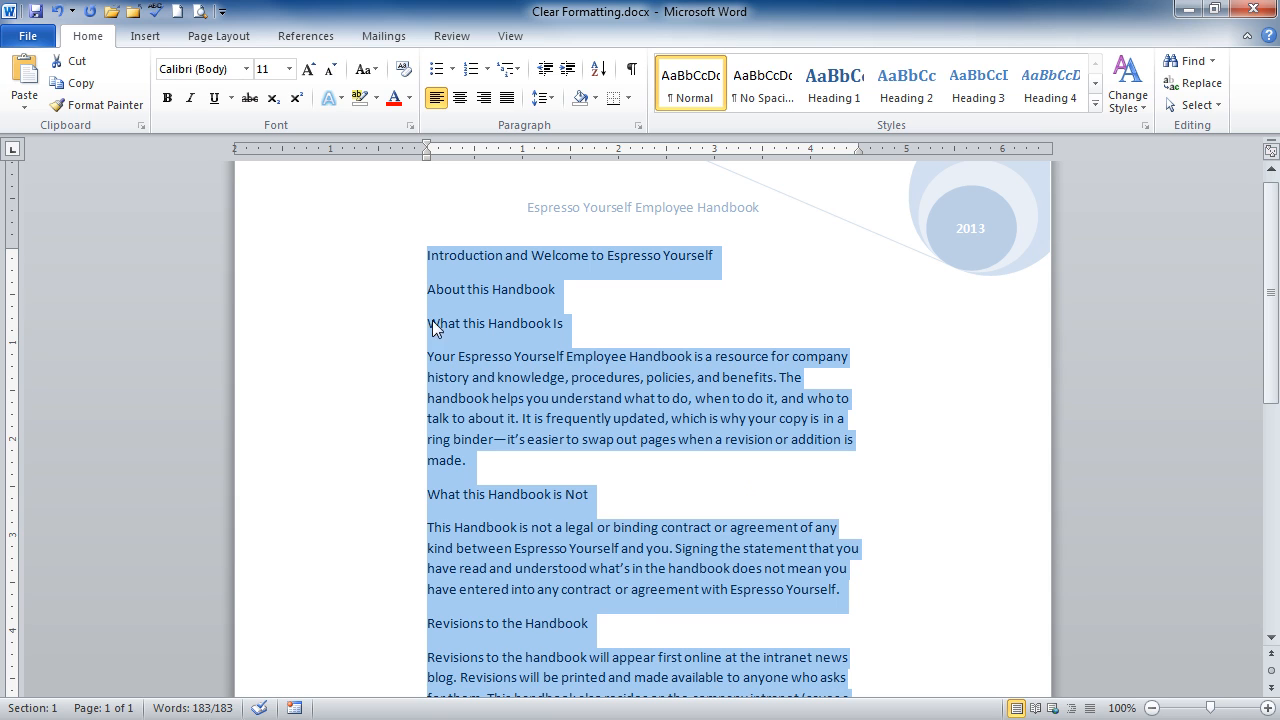
Restyle the title as Heading 1 and 'About this Handbook' as Heading 2.
{"action": "left_click", "coordinate": [904, 84]}
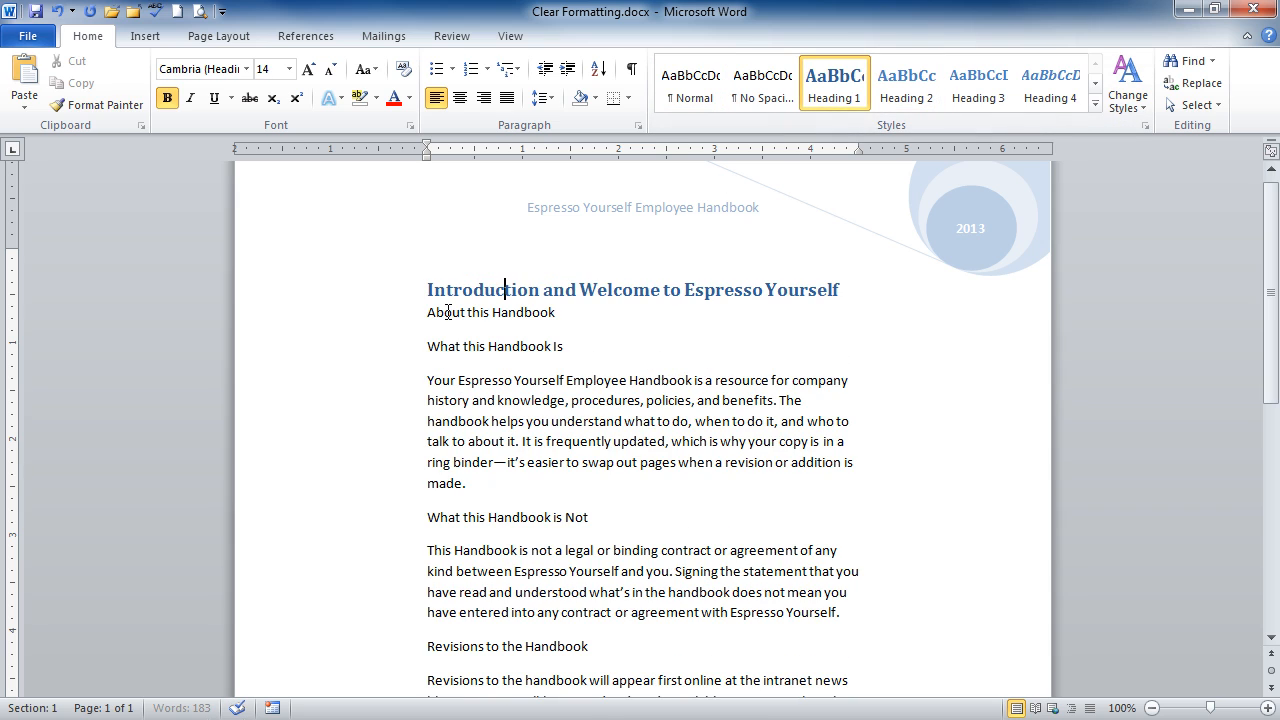
{"action": "left_click", "coordinate": [906, 82]}
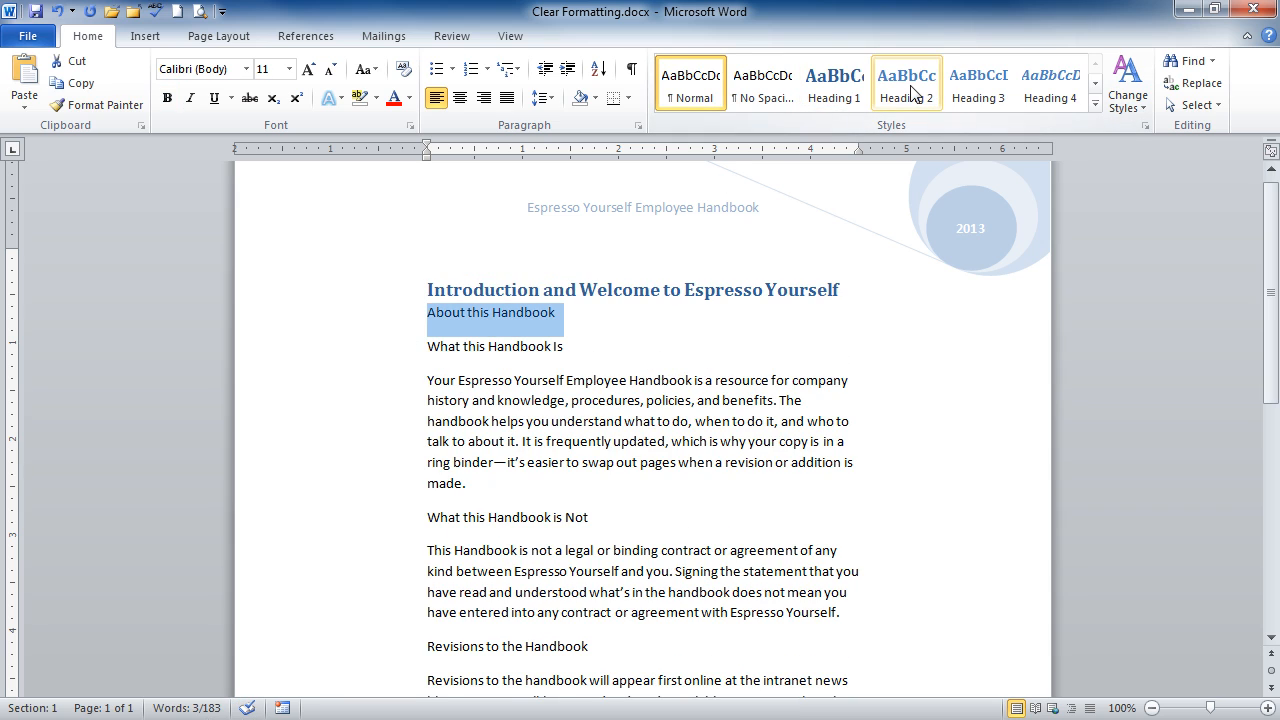
{"action": "left_click", "coordinate": [904, 84]}
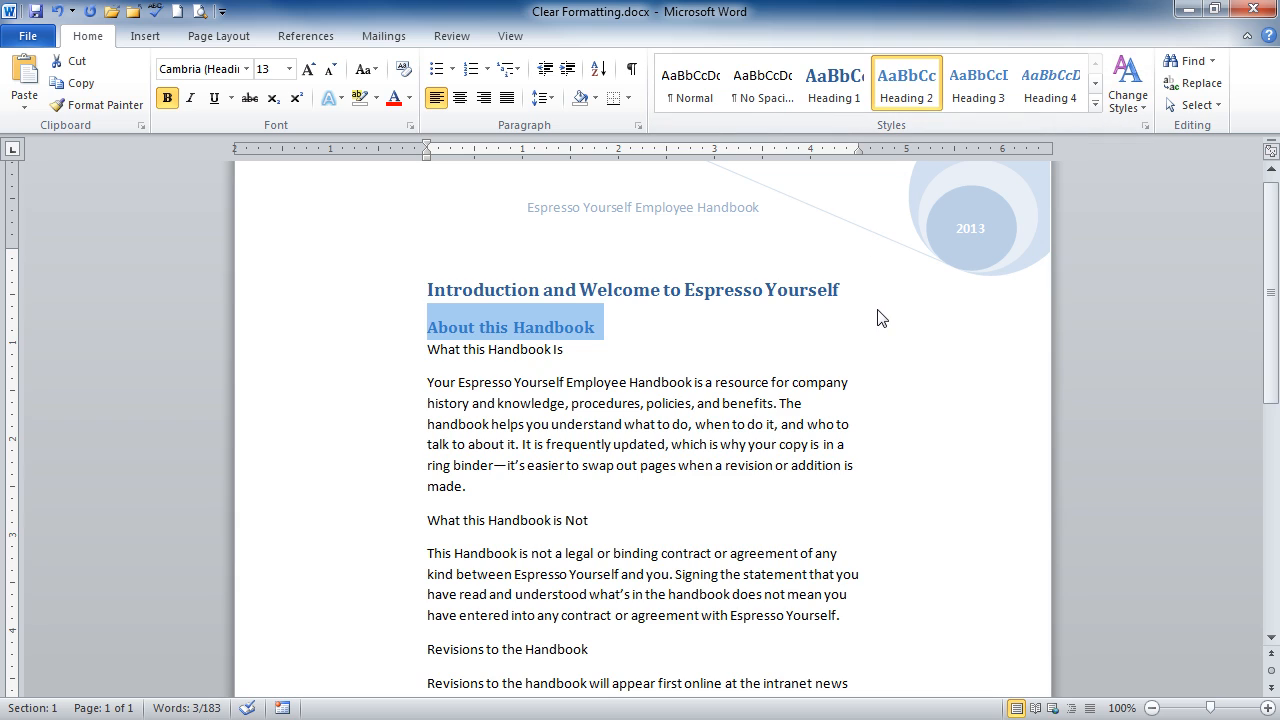